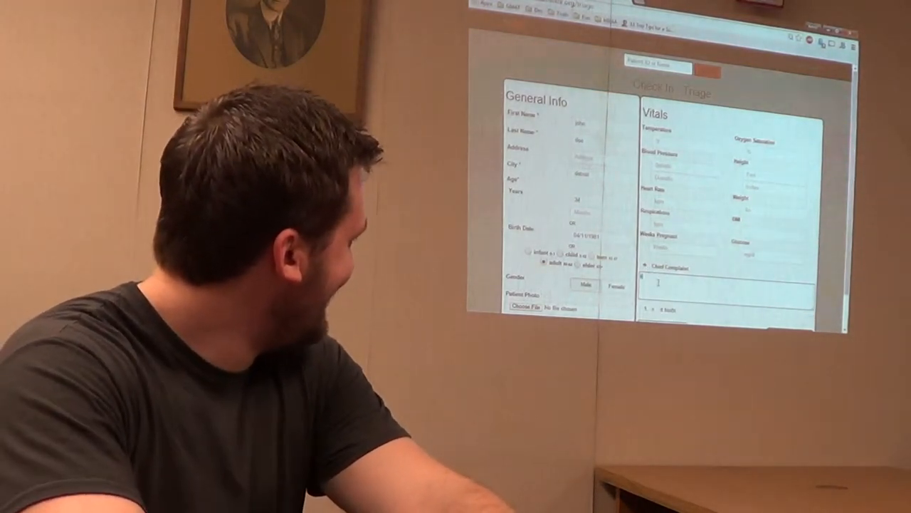
Enter 'it hurts really bad' as John Doe's chief complaint on the Triage form.
{"action": "type", "text": "it hurts really bad"}
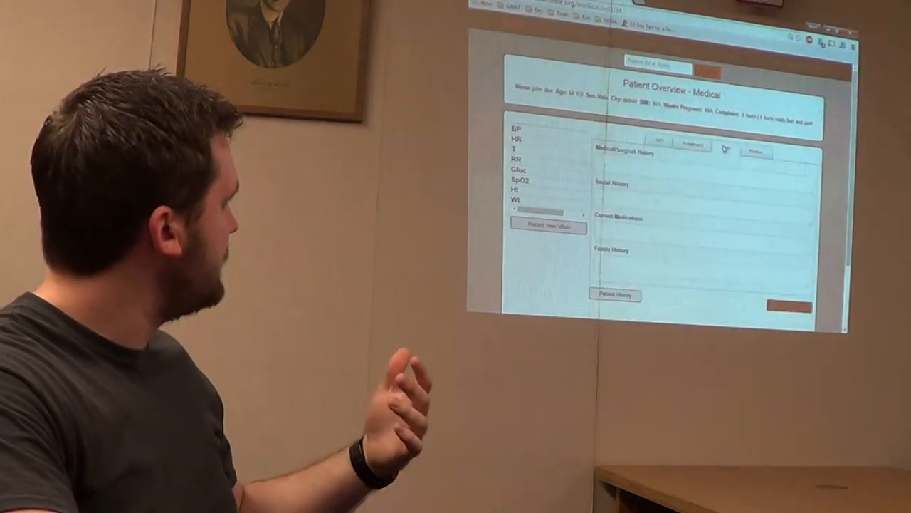
Show John Doe's HPI details, including onset, quality and severity.
{"action": "left_click", "coordinate": [692, 146]}
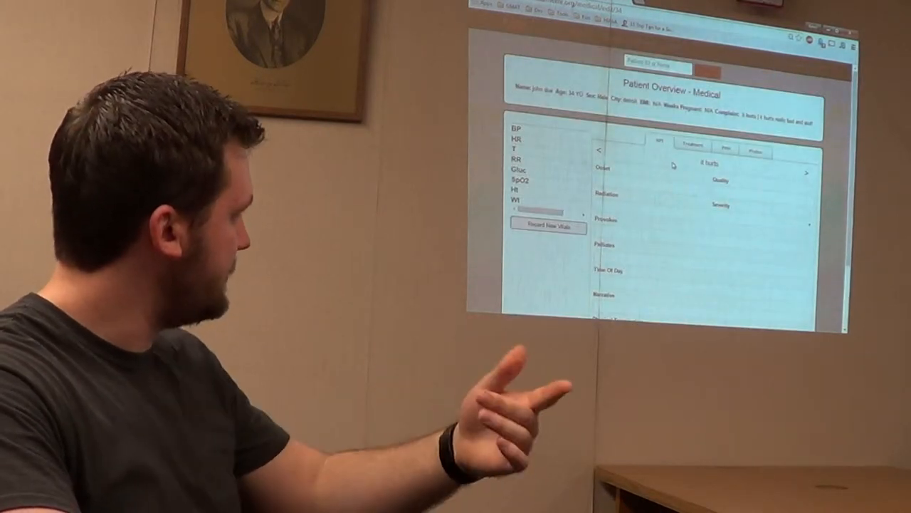
{"action": "left_click", "coordinate": [691, 145]}
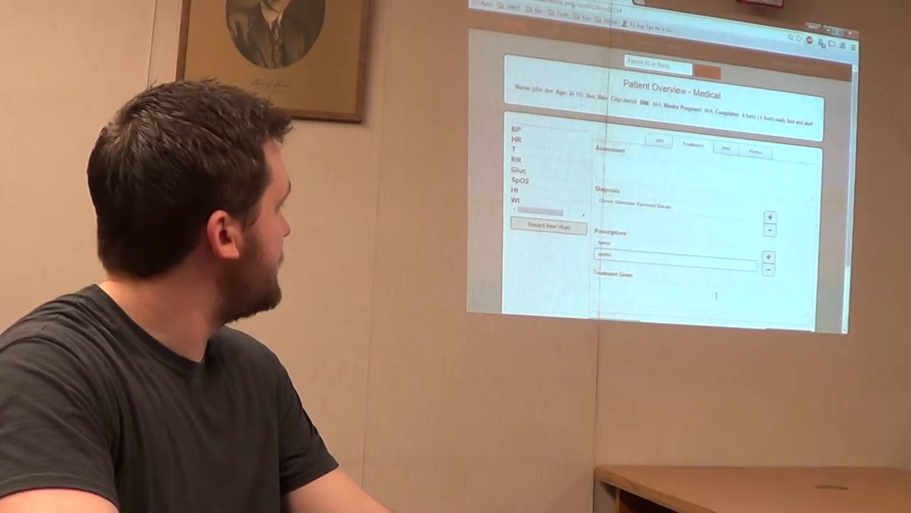
Scroll down the page toward the Research page.
{"action": "scroll", "scroll_direction": "down", "scroll_amount": 3}
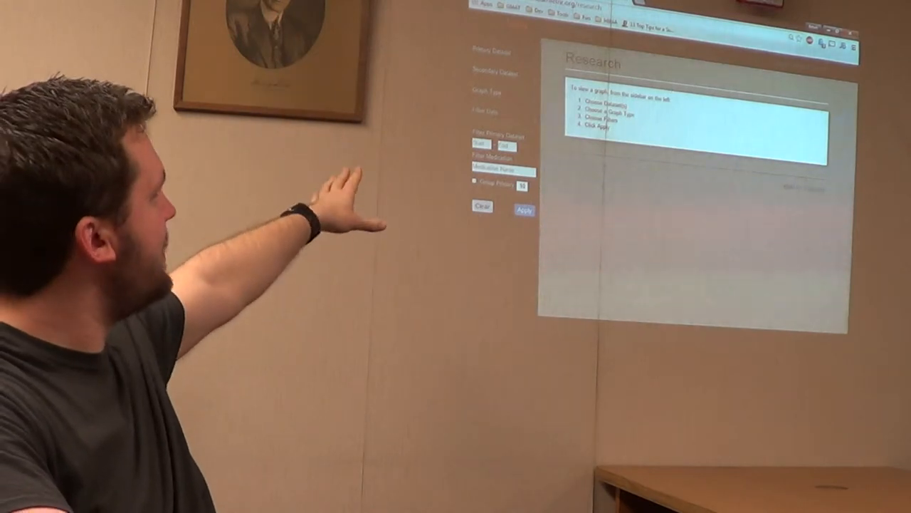
Graph the 12 patients' ages as a pie chart and save it as a medium image.
{"action": "left_click", "coordinate": [501, 52]}
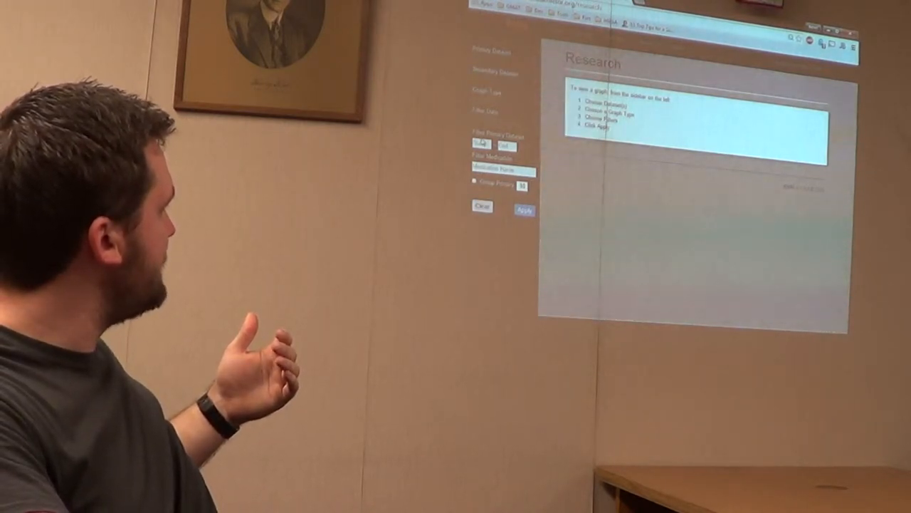
{"action": "left_click", "coordinate": [523, 209]}
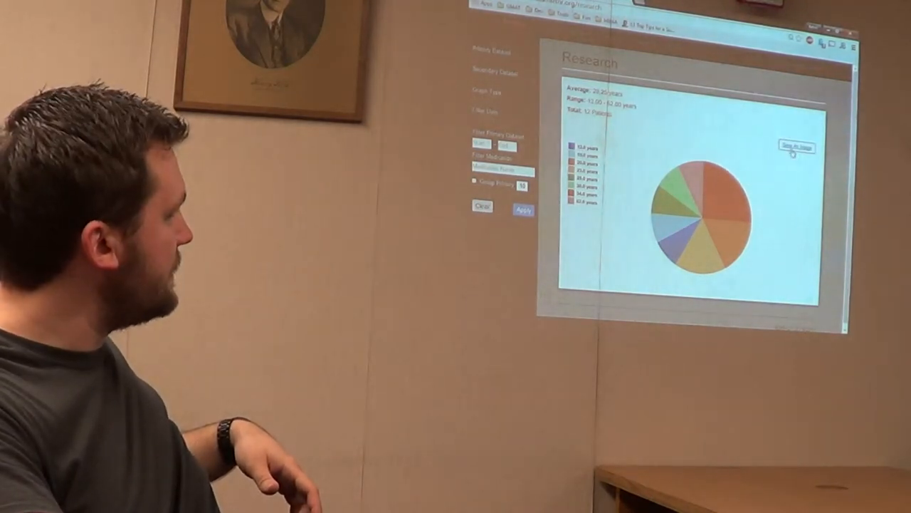
{"action": "left_click", "coordinate": [793, 147]}
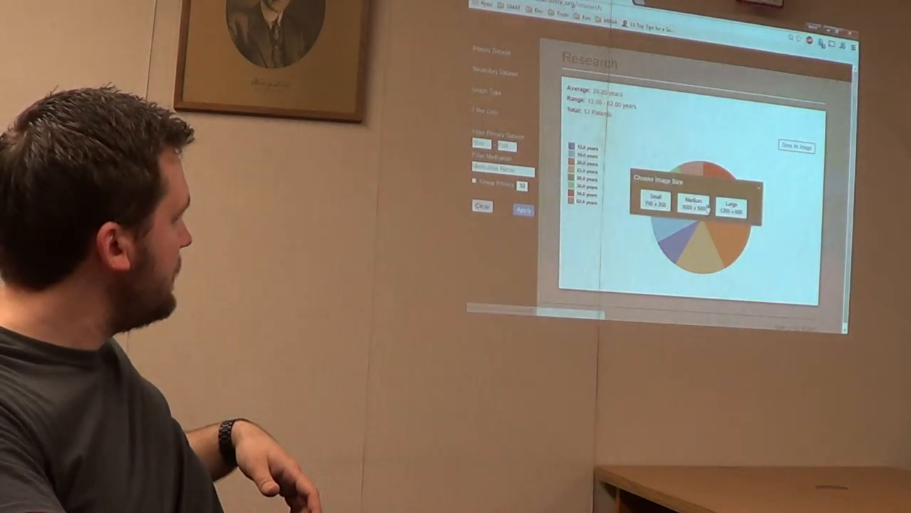
{"action": "left_click", "coordinate": [691, 202]}
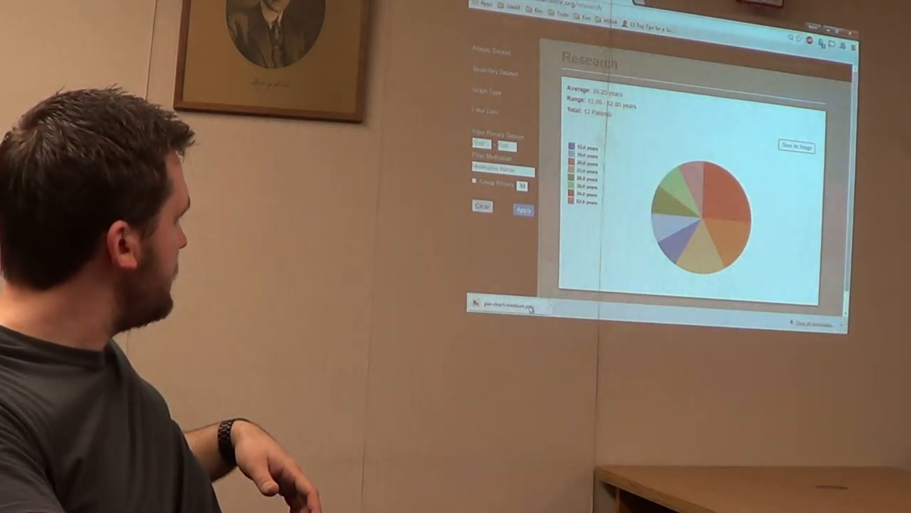